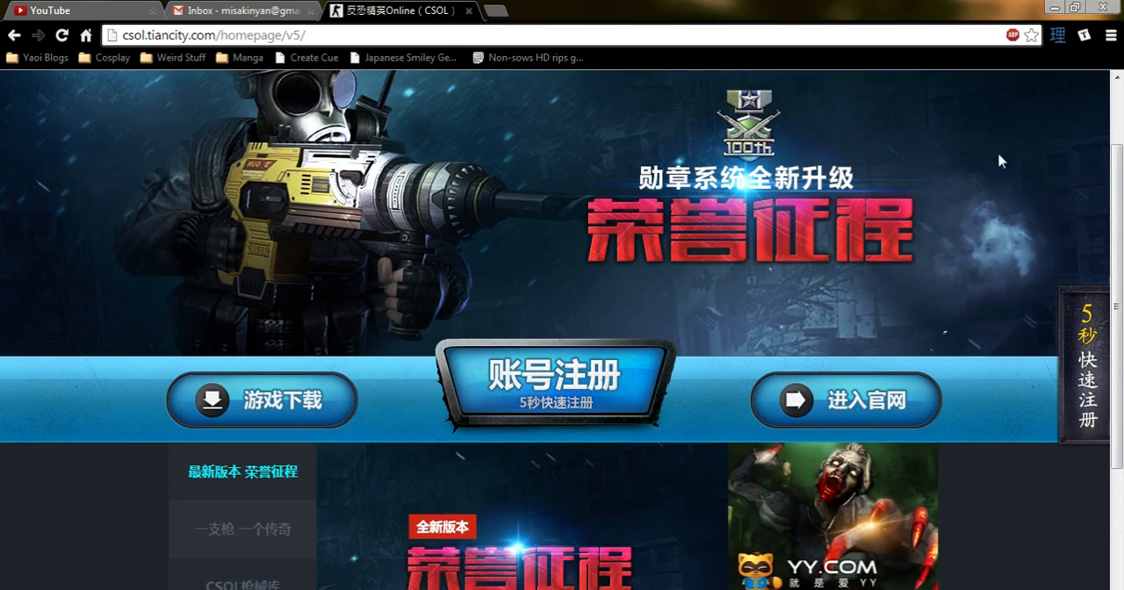
pyautogui.moveTo(788, 290)
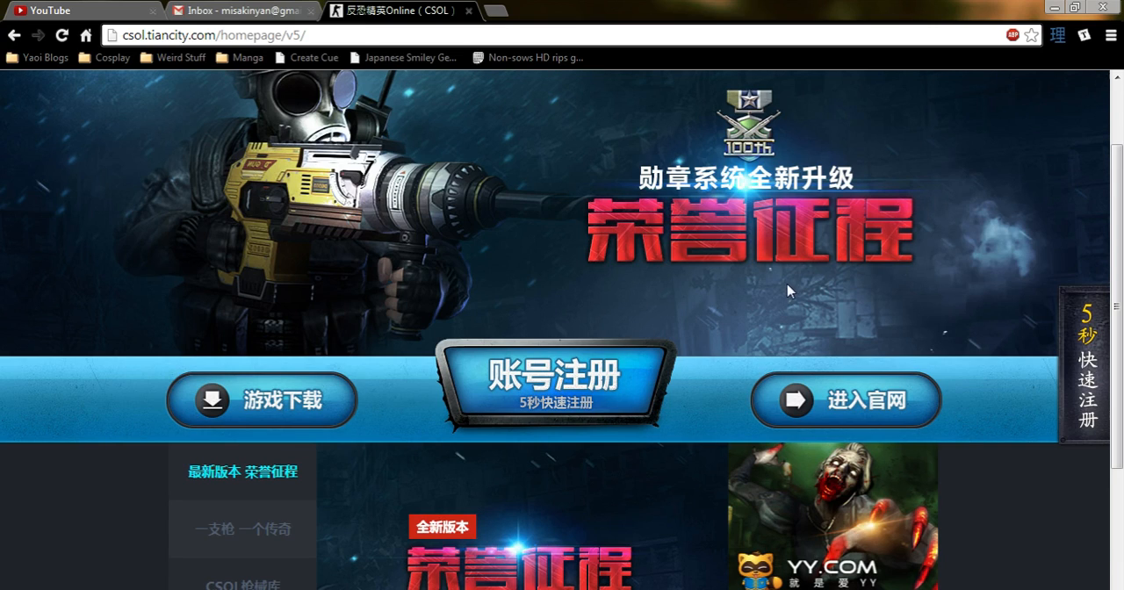
pyautogui.moveTo(719, 286)
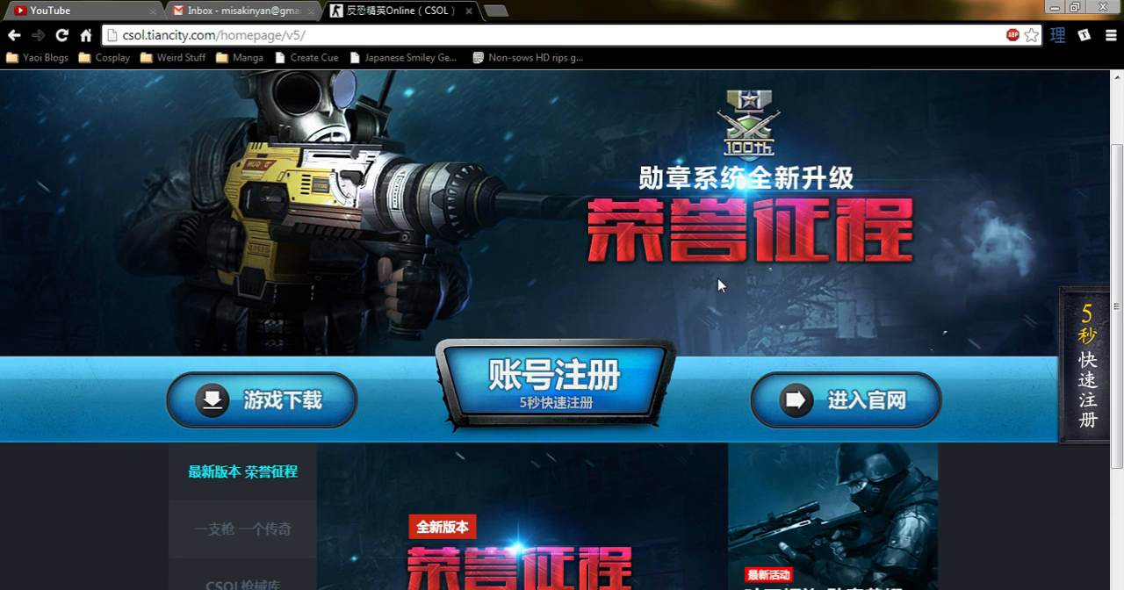
pyautogui.moveTo(659, 265)
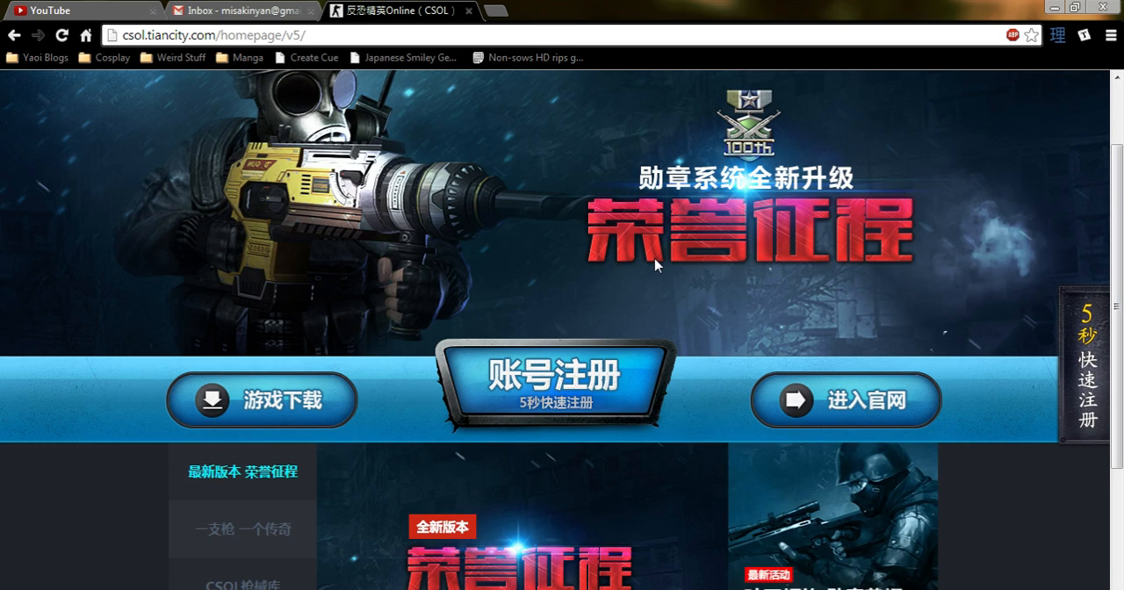
# Step: Open the sign-up page from the 账号注册 banner on the CSOL homepage
pyautogui.click(551, 382)
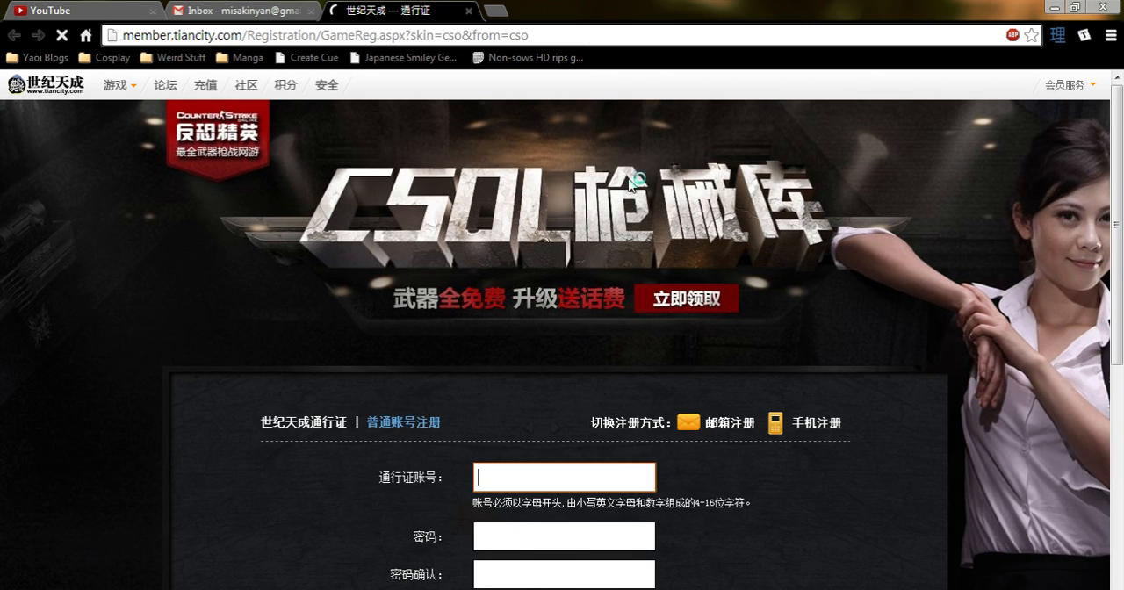
# Step: Switch the registration page to the 邮箱注册 (email registration) form
pyautogui.scroll(-3)
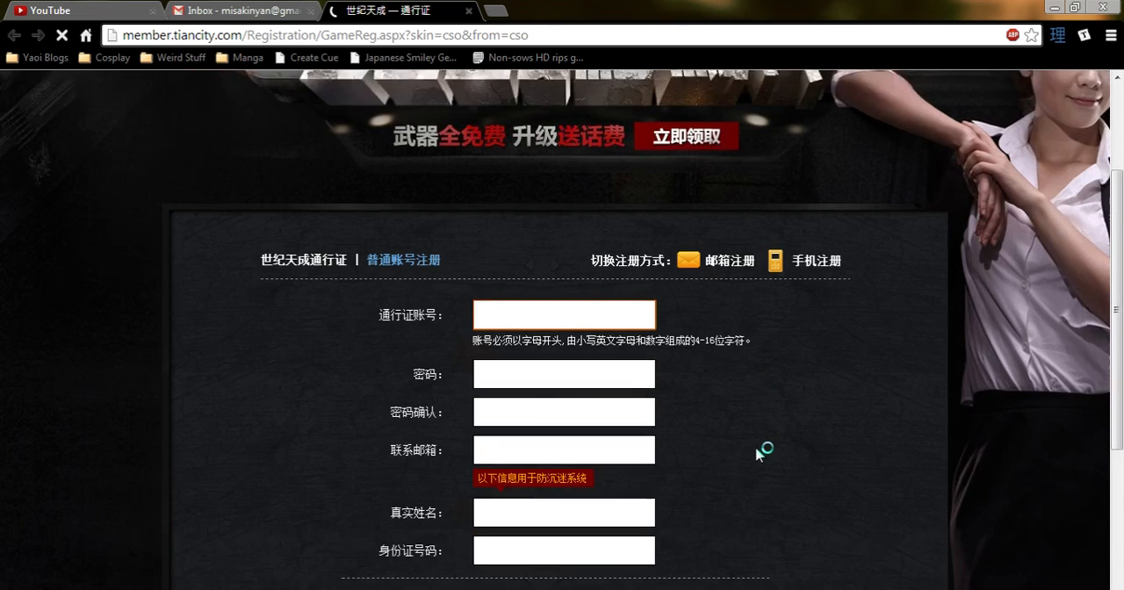
pyautogui.scroll(-3)
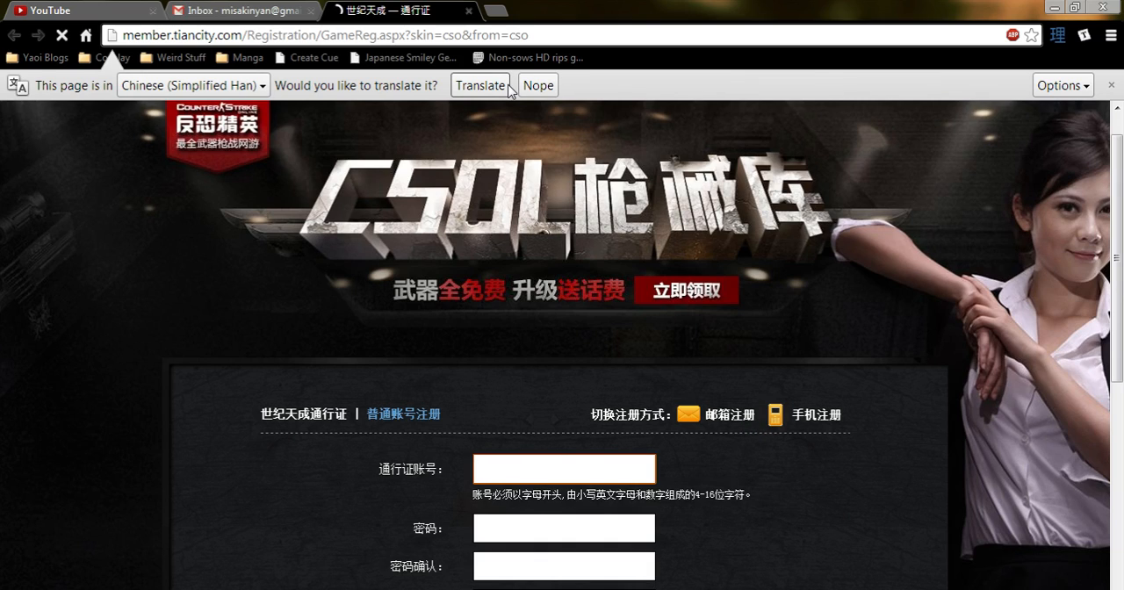
pyautogui.click(725, 414)
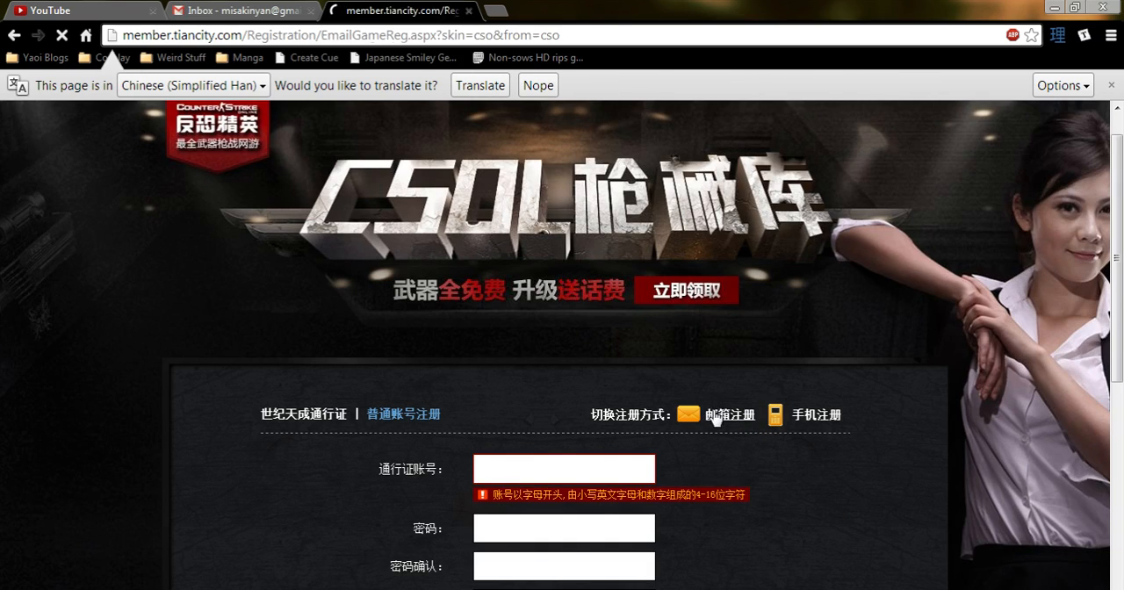
# Step: Enter the account email (anime…gmail.com) and the password
pyautogui.click(720, 414)
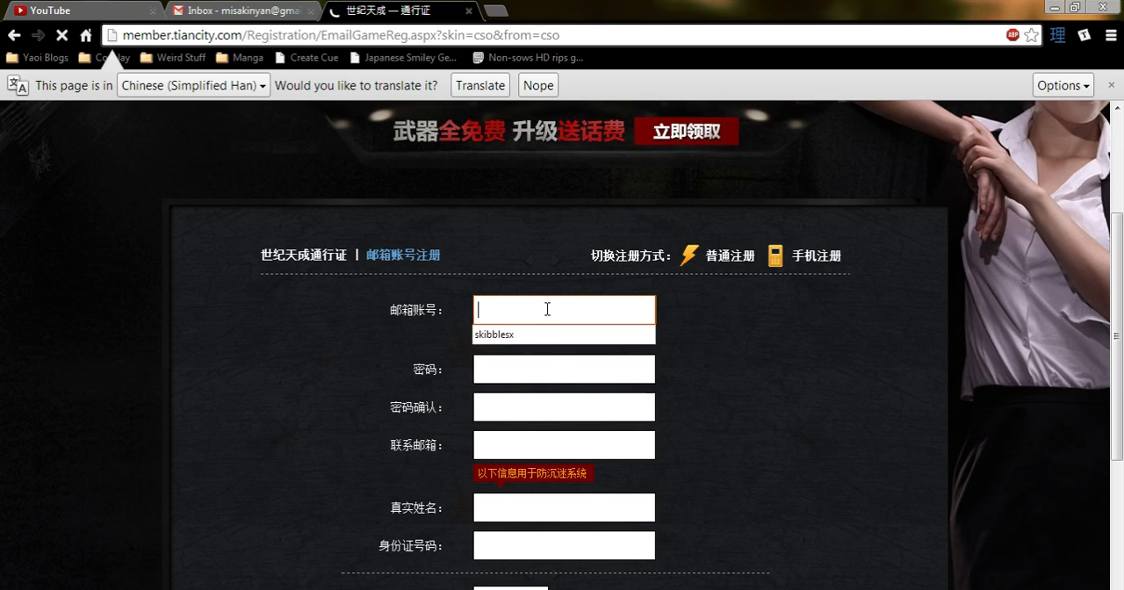
pyautogui.moveTo(632, 310)
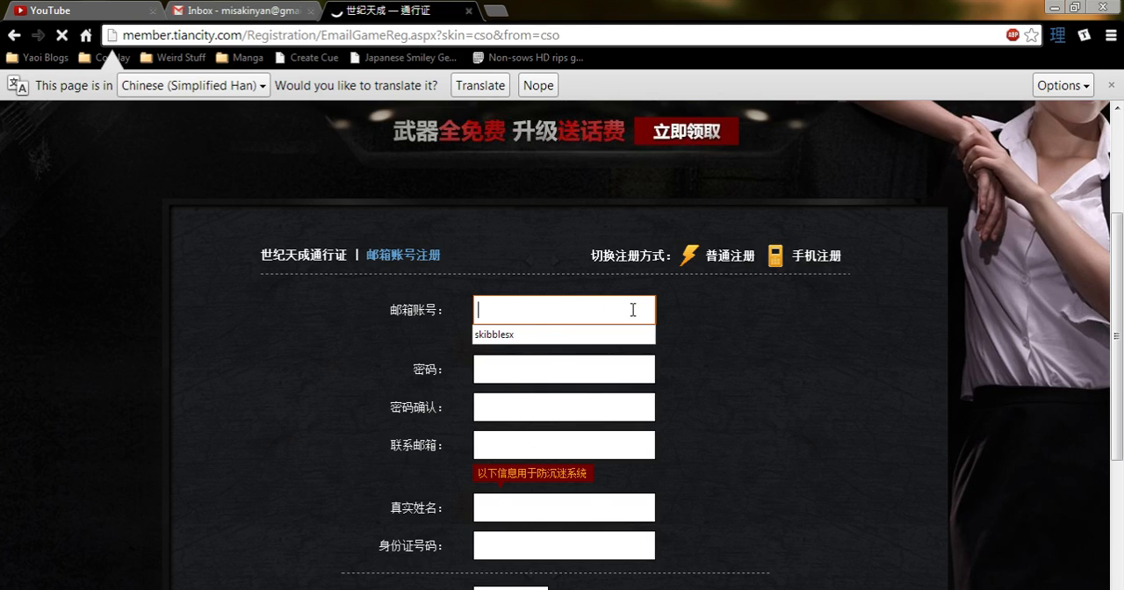
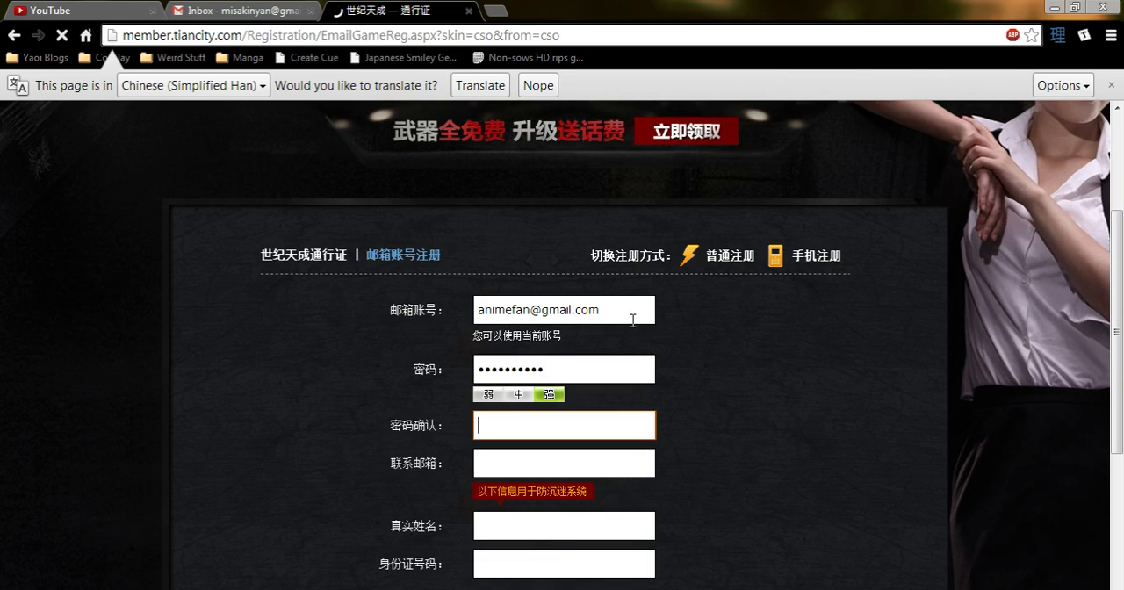
pyautogui.write('•••')
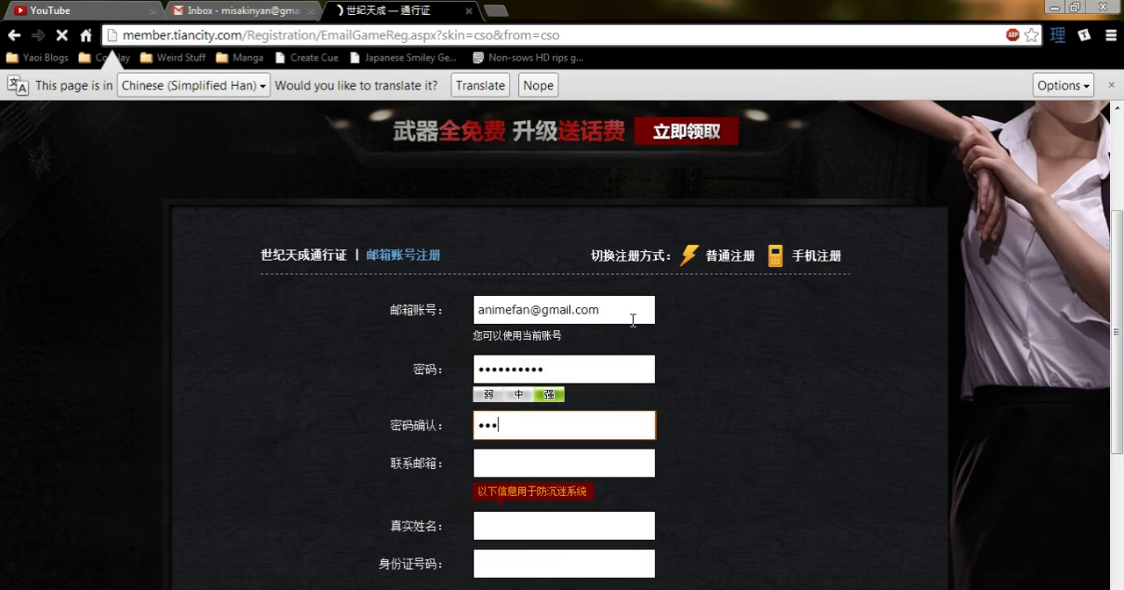
pyautogui.click(563, 463)
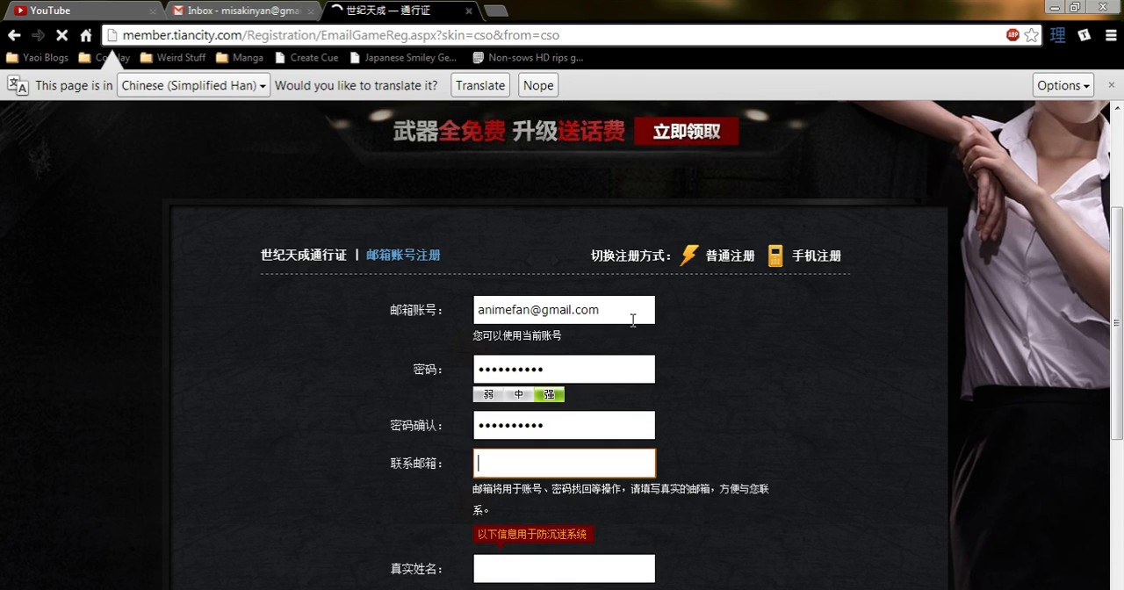
pyautogui.scroll(-3)
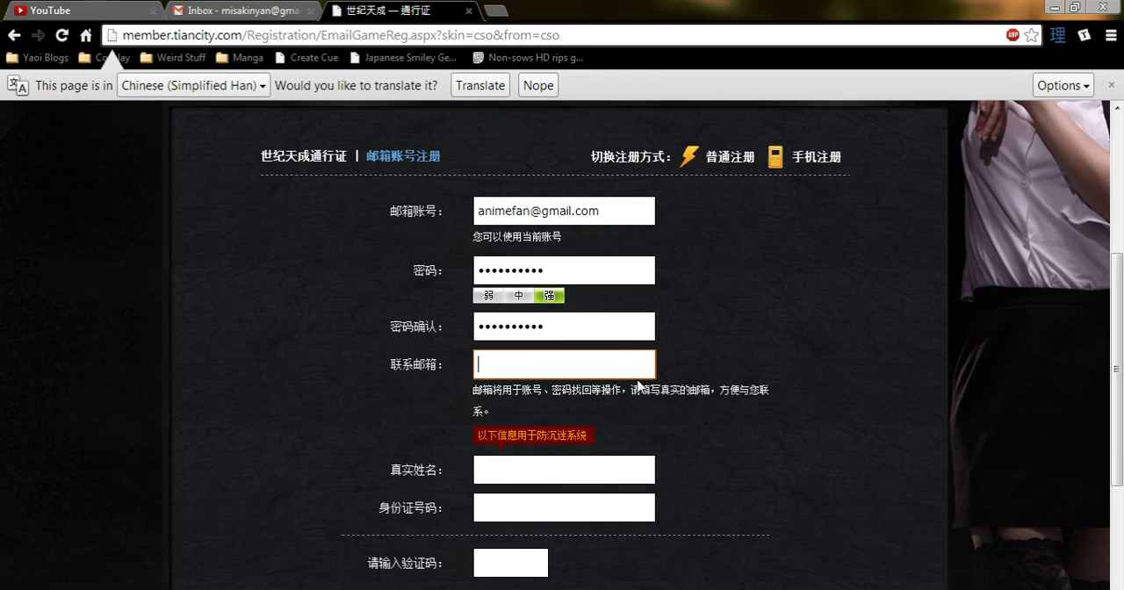
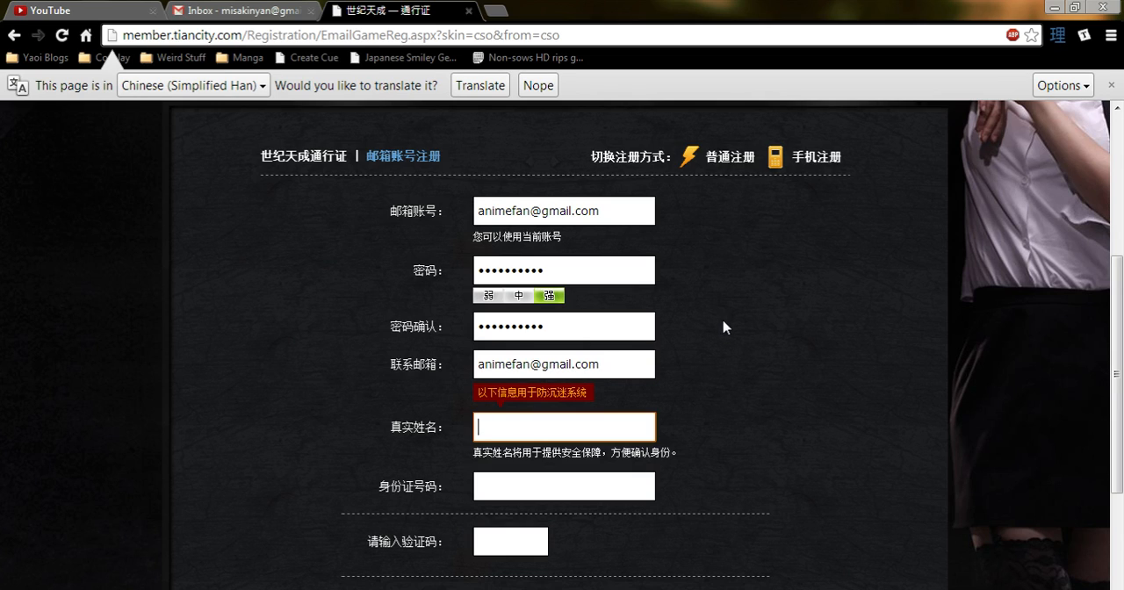
# Step: Type 母茶 into the 真实姓名 real-name field using the IME
pyautogui.scroll(-3)
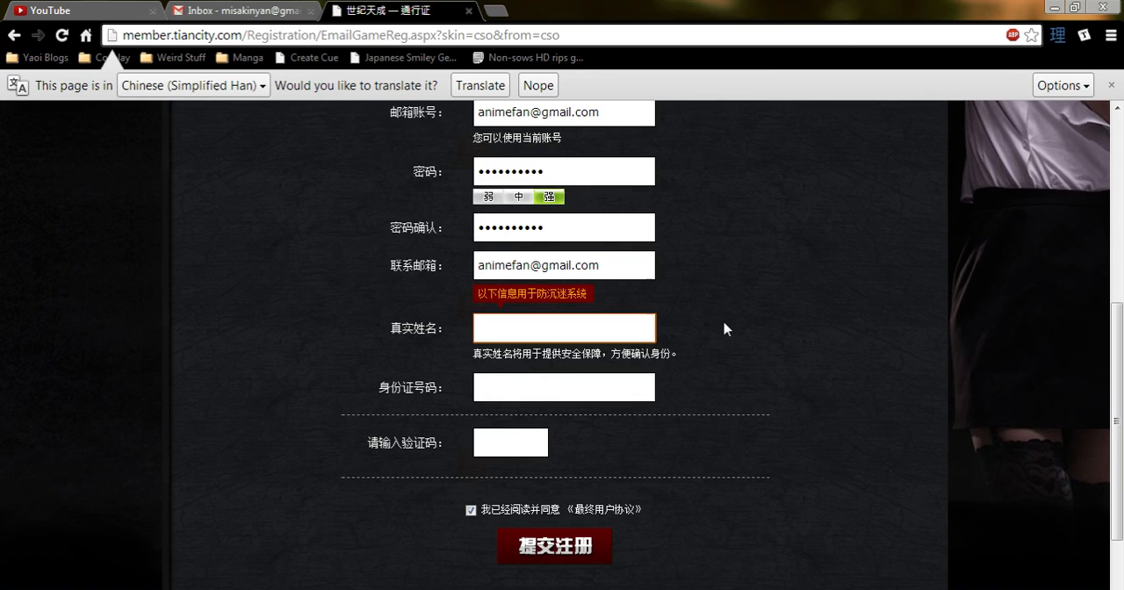
pyautogui.click(563, 328)
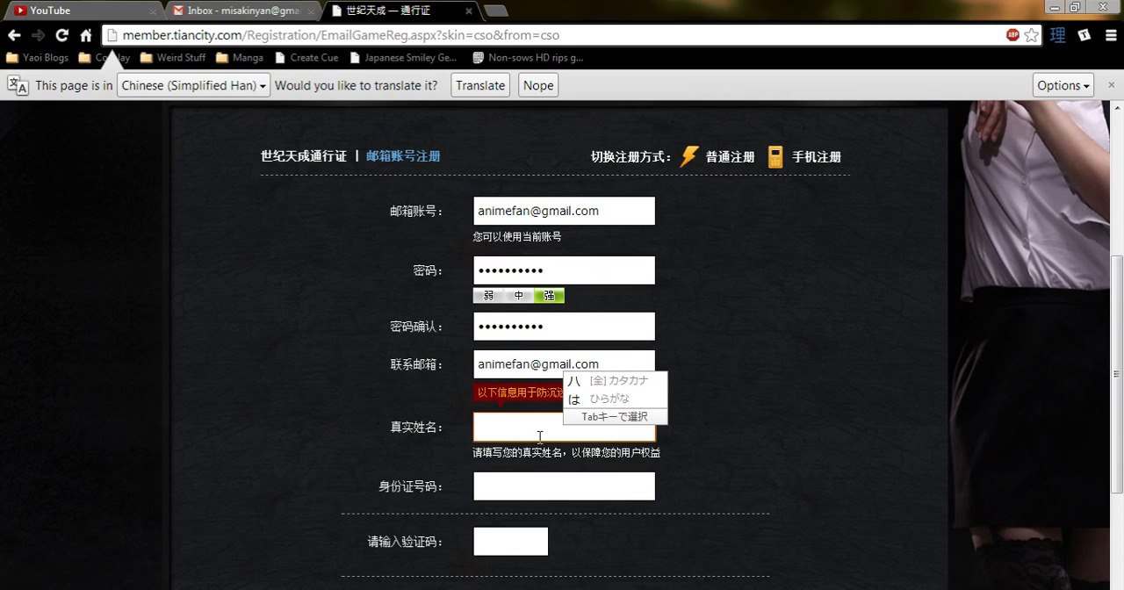
pyautogui.write('母お')
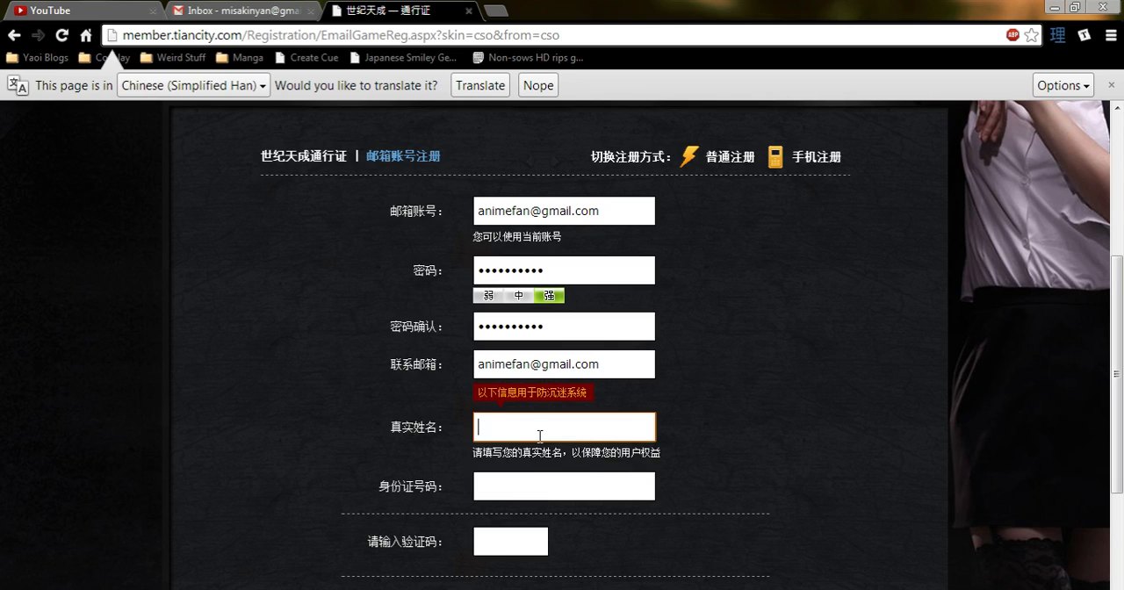
pyautogui.write('h')
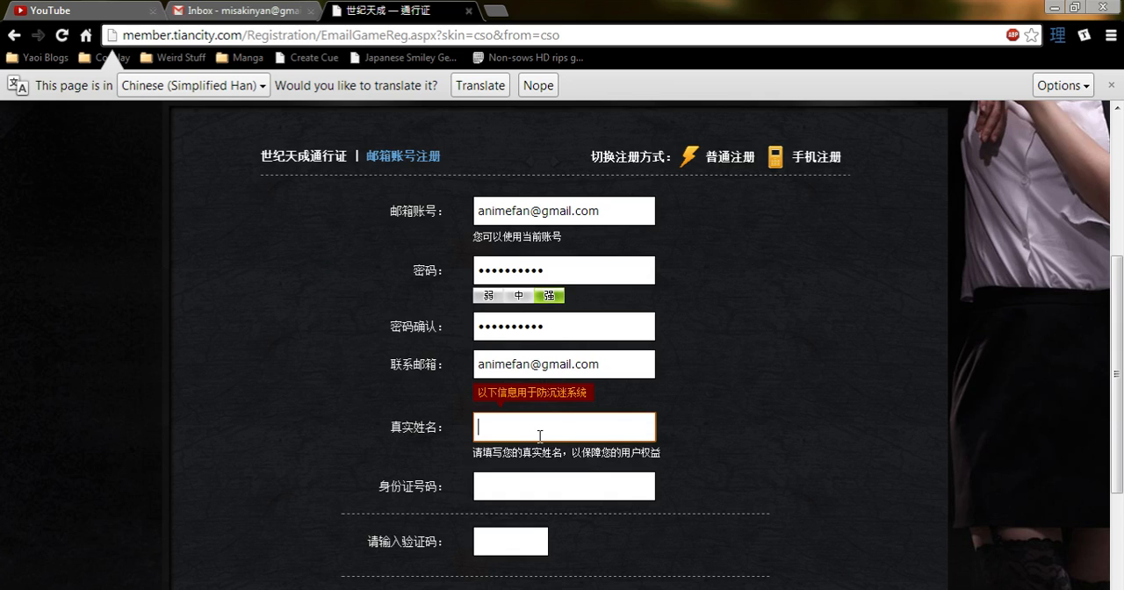
pyautogui.write('母ちゃn')
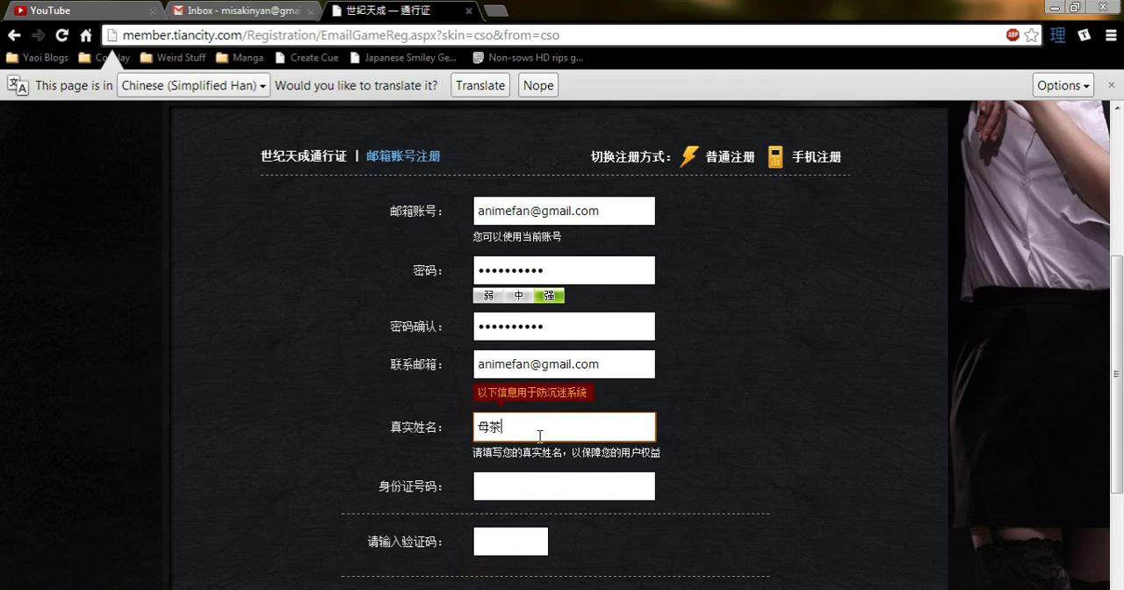
pyautogui.click(564, 465)
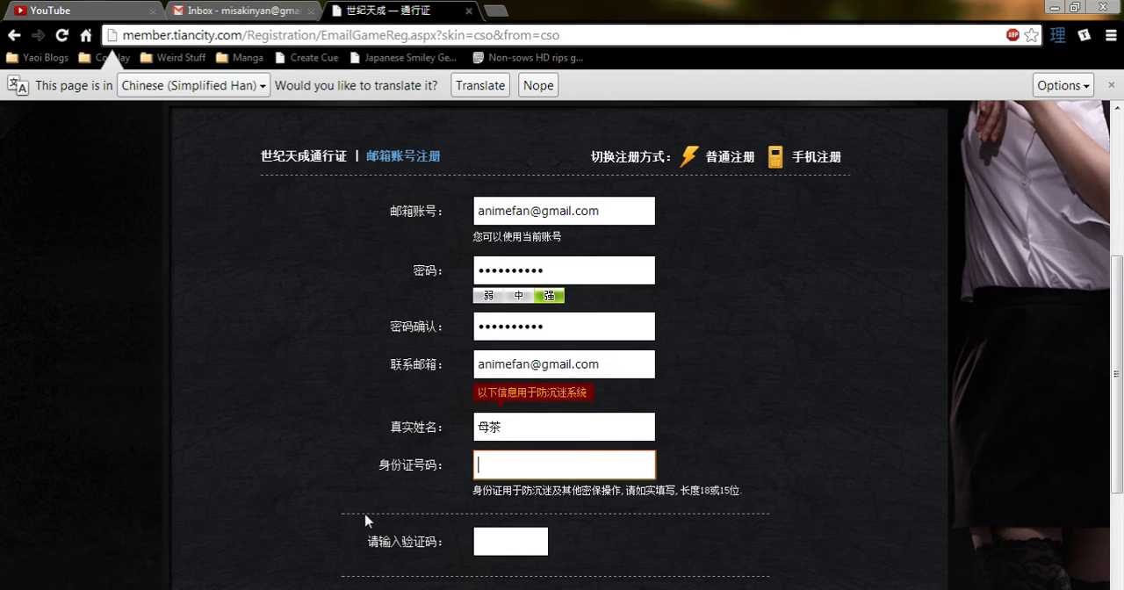
pyautogui.moveTo(302, 532)
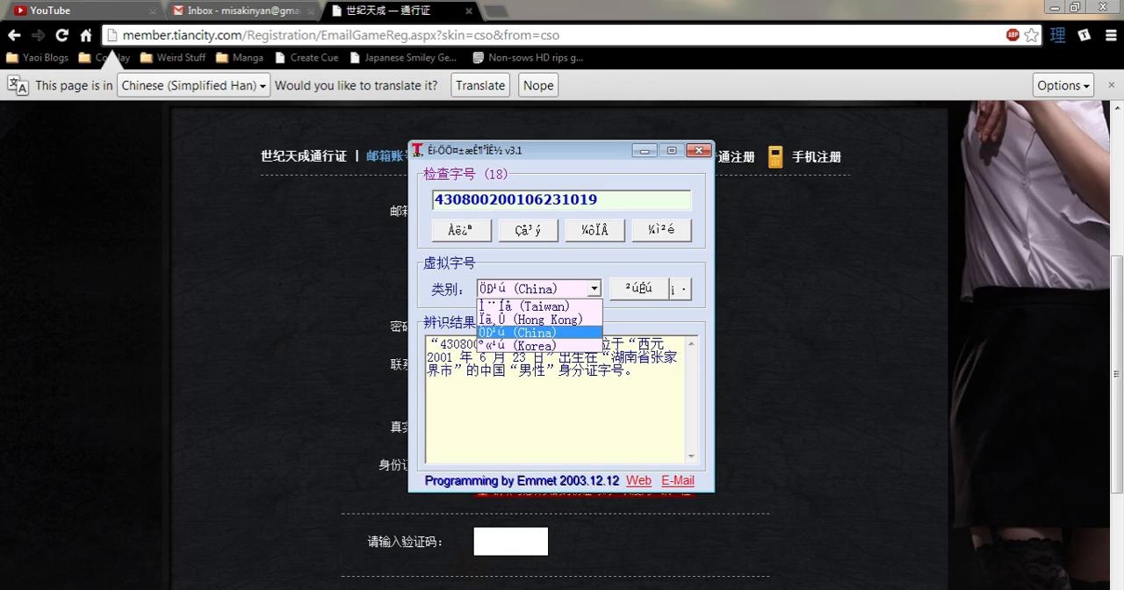
# Step: Generate an 18-digit mainland China ID number with China selected as the 类别
pyautogui.click(519, 332)
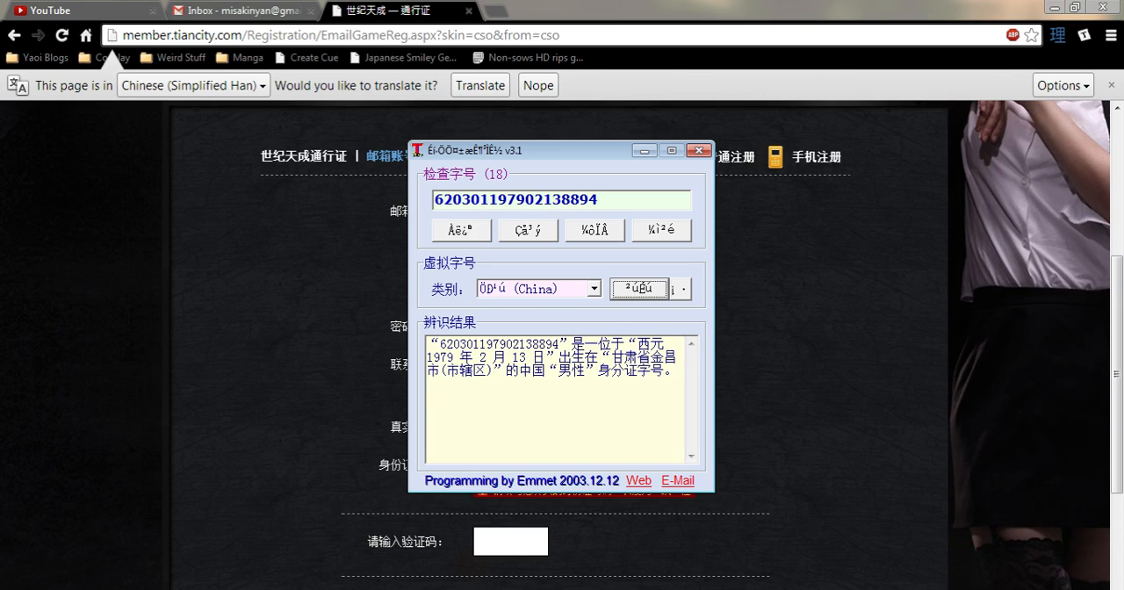
pyautogui.rightClick(560, 200)
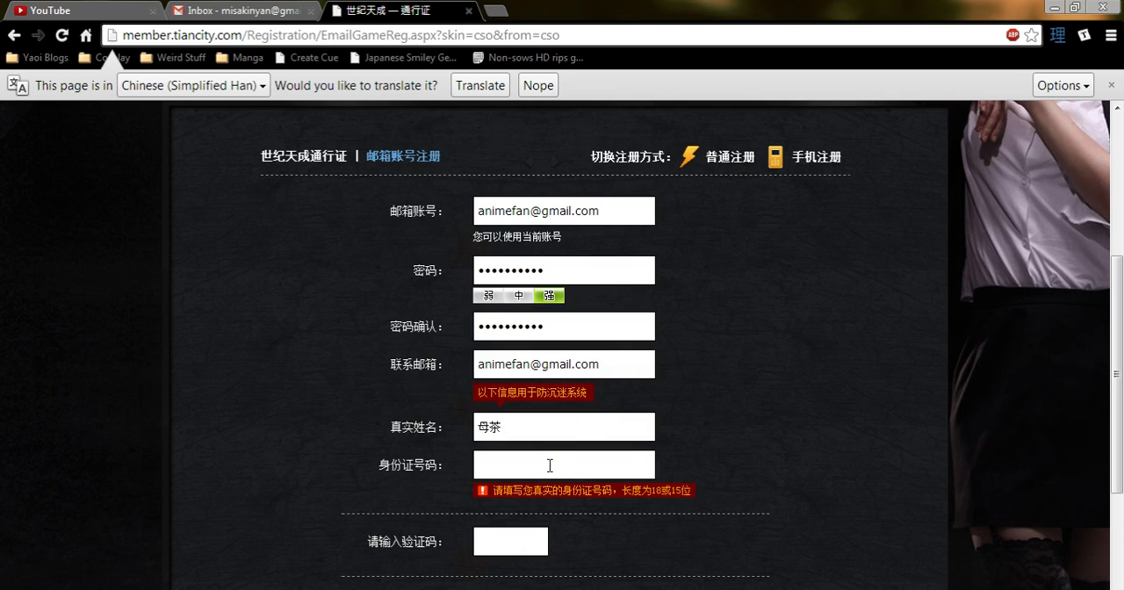
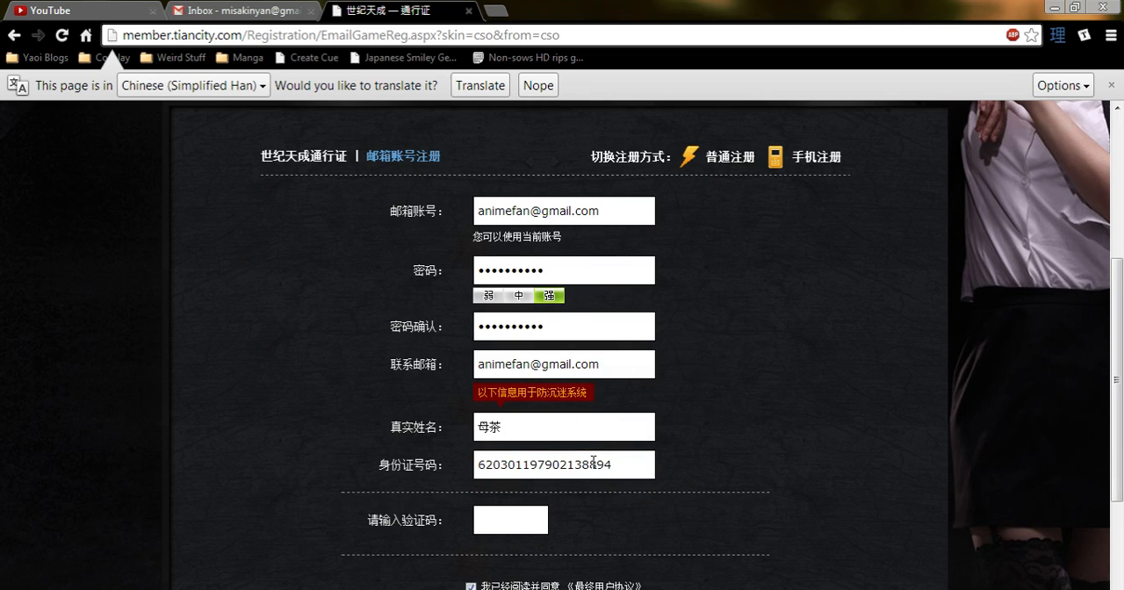
pyautogui.scroll(-3)
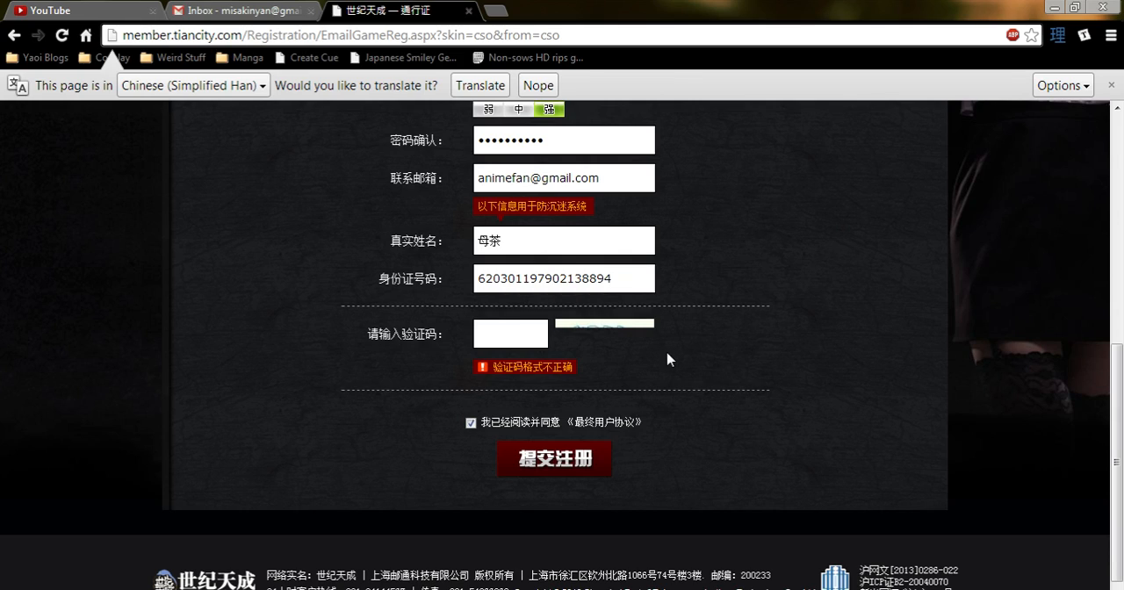
pyautogui.moveTo(615, 343)
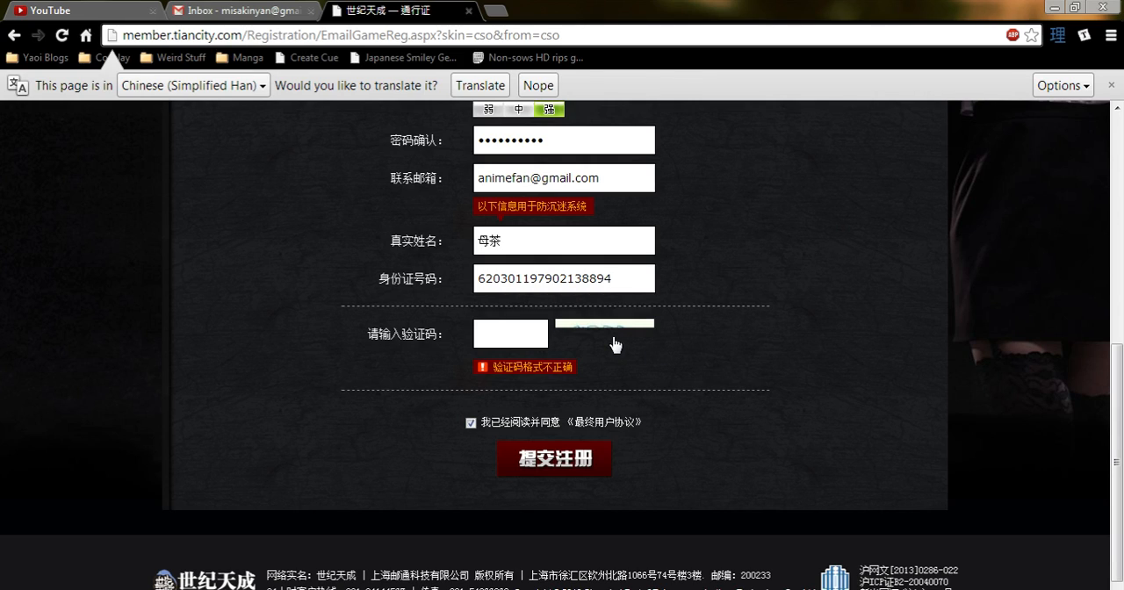
pyautogui.moveTo(610, 342)
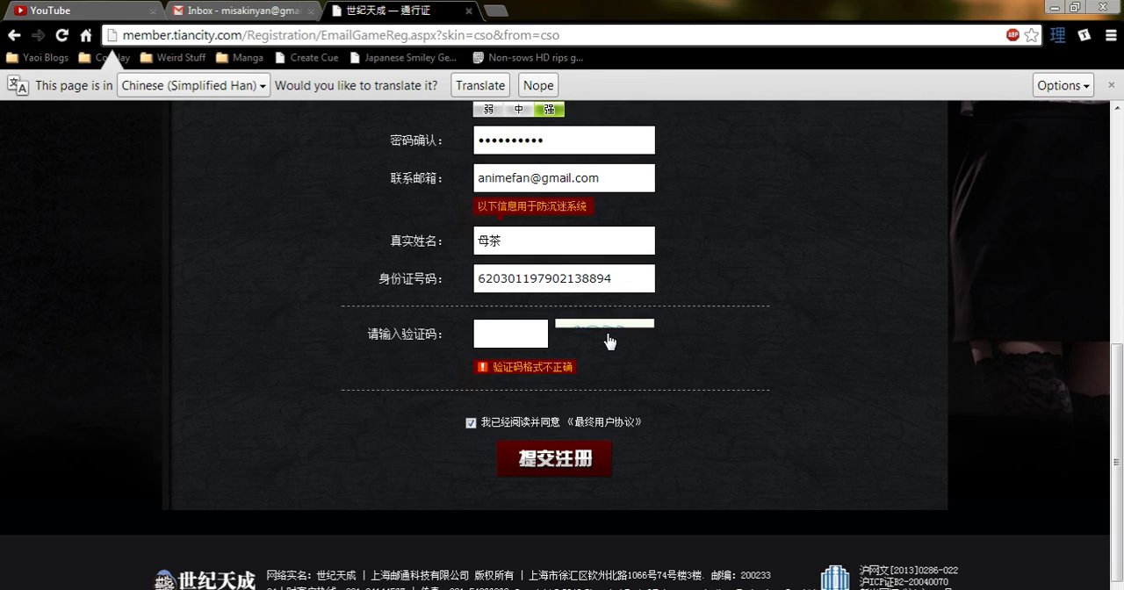
pyautogui.click(604, 337)
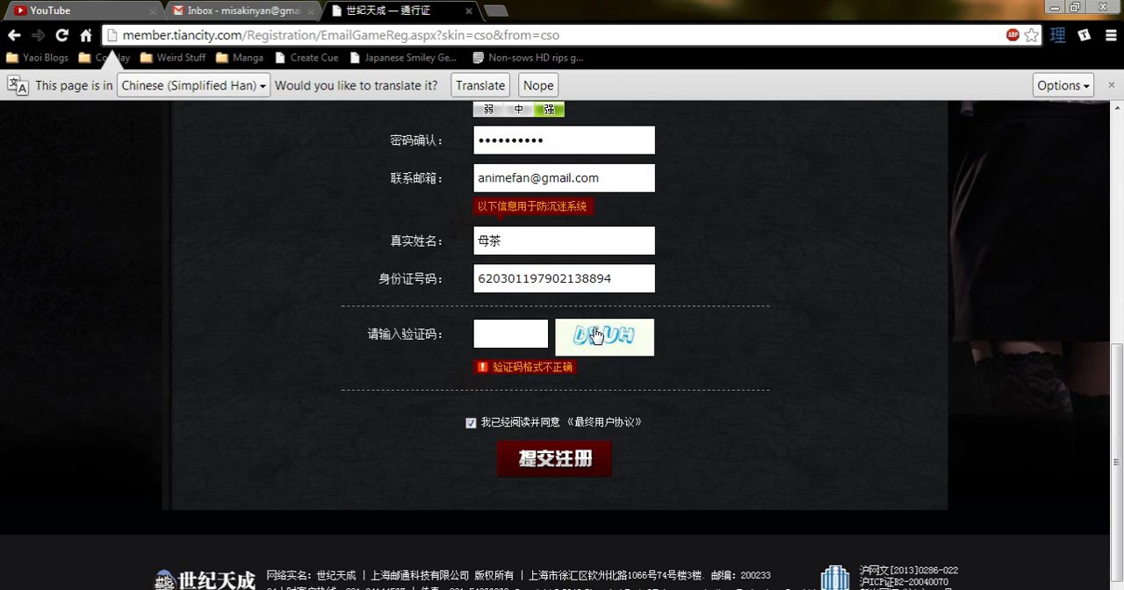
pyautogui.click(511, 334)
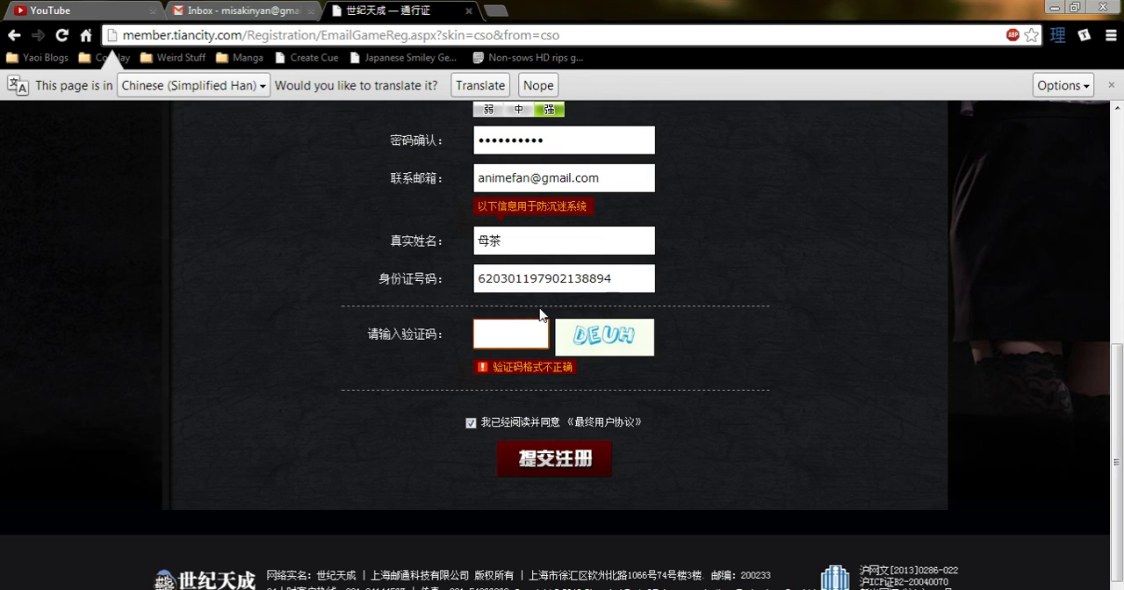
pyautogui.write('DEUH')
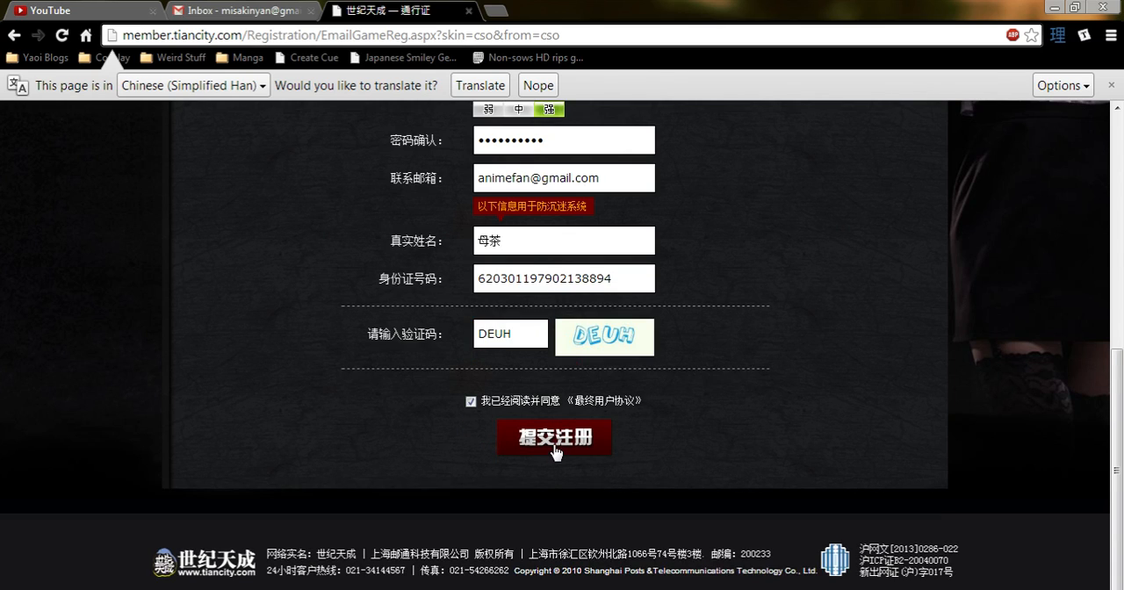
pyautogui.click(555, 438)
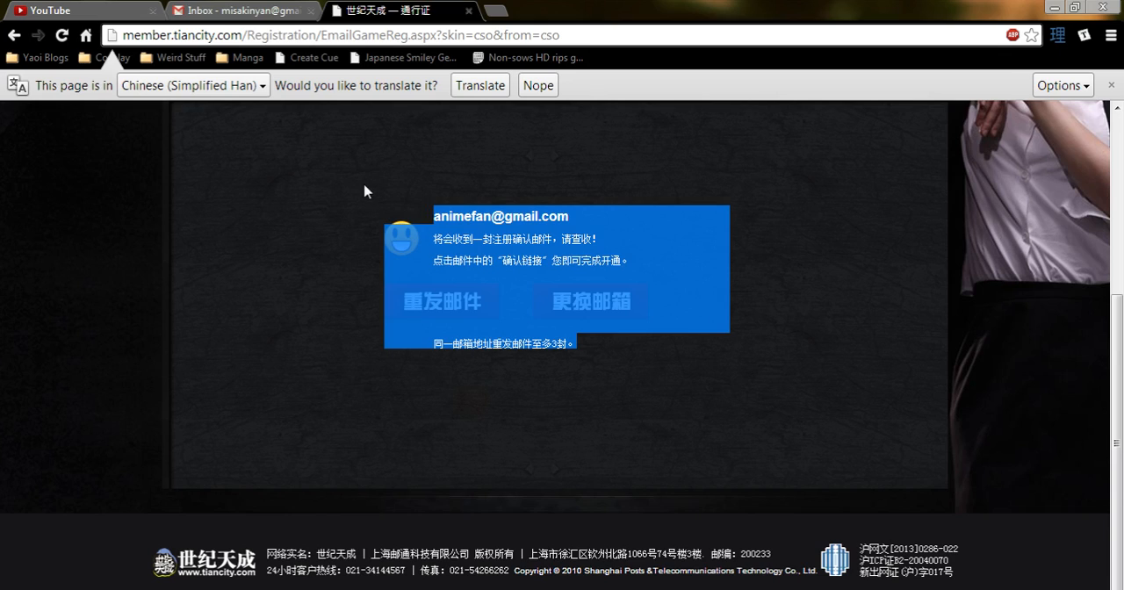
pyautogui.moveTo(652, 360)
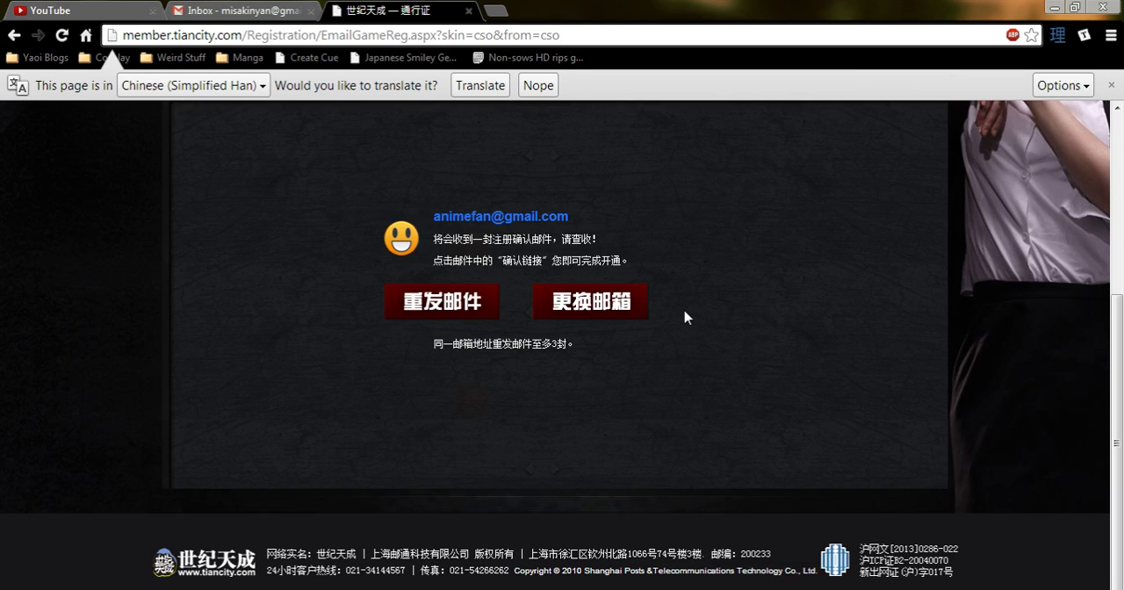
pyautogui.moveTo(999, 491)
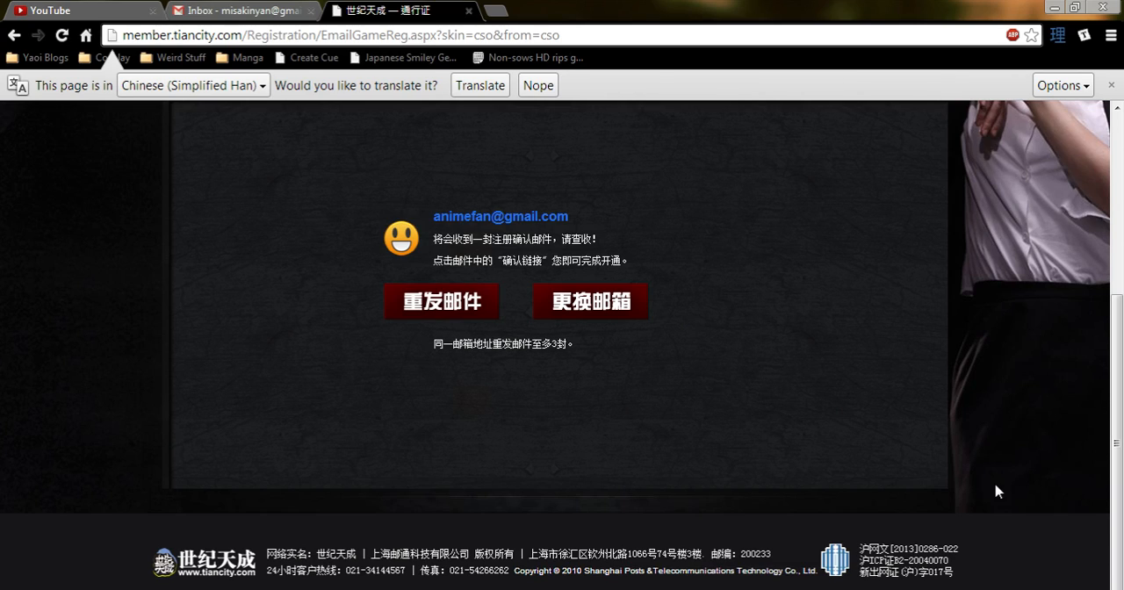
pyautogui.moveTo(906, 362)
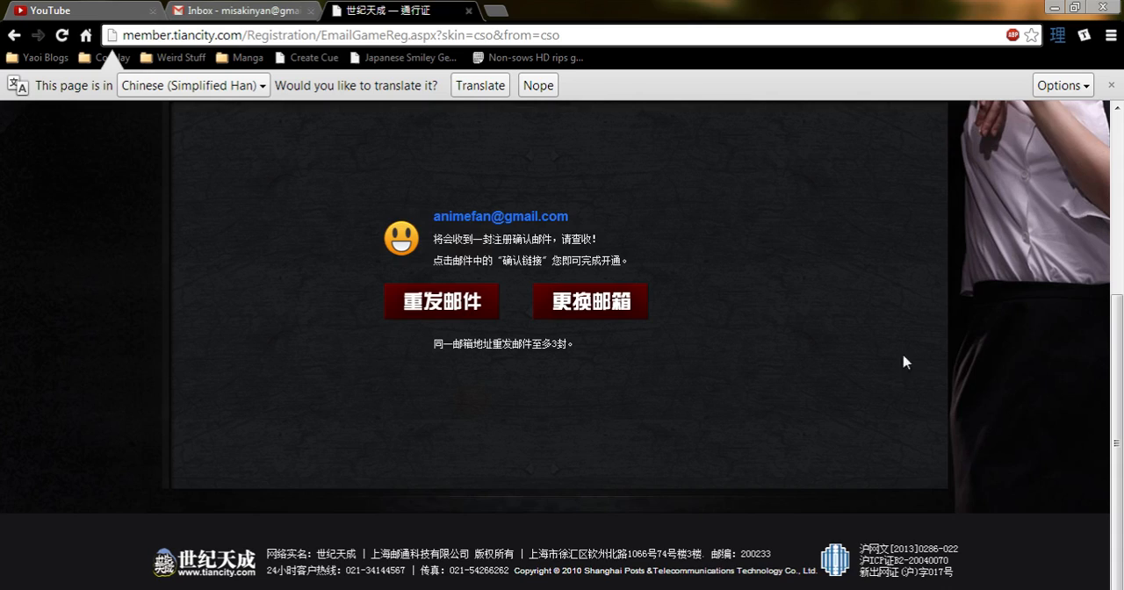